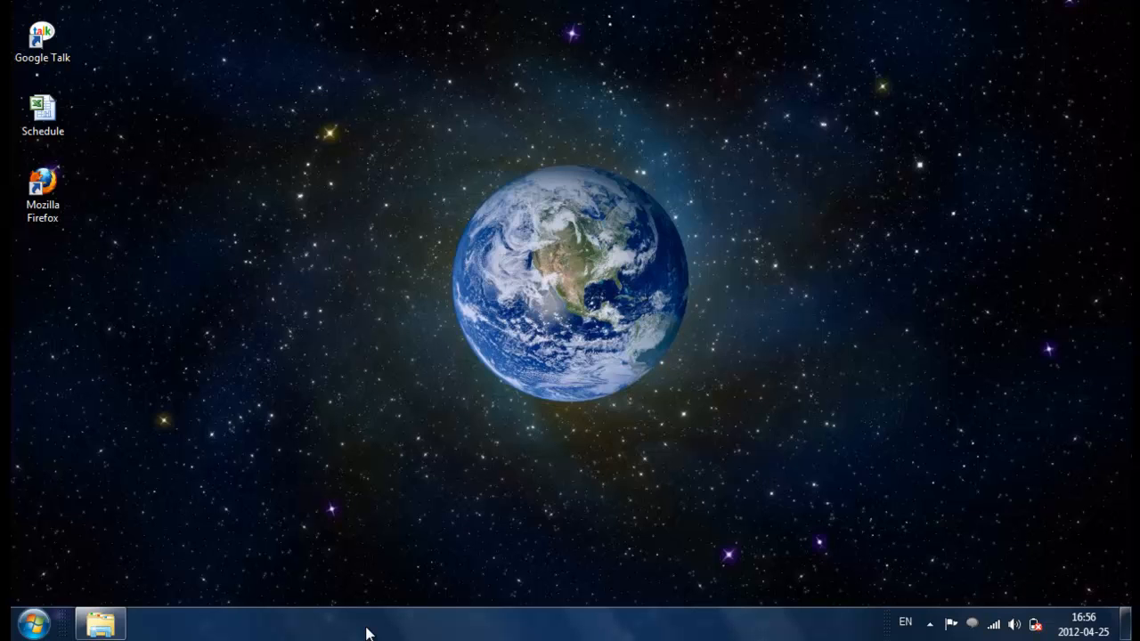
mouse_move(246, 608)
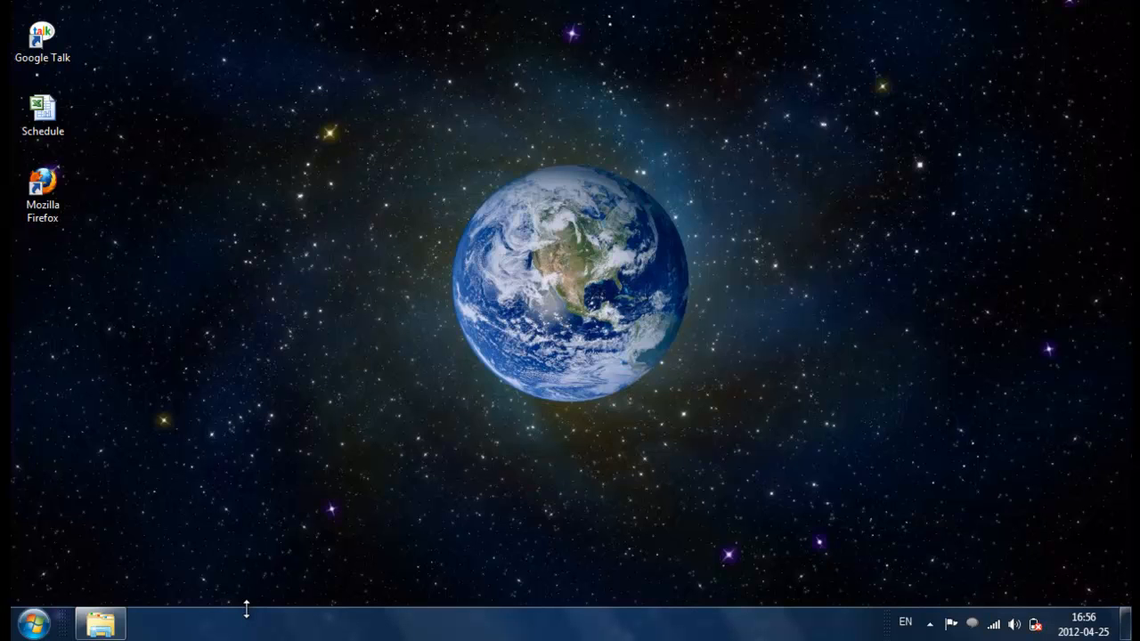
mouse_move(277, 580)
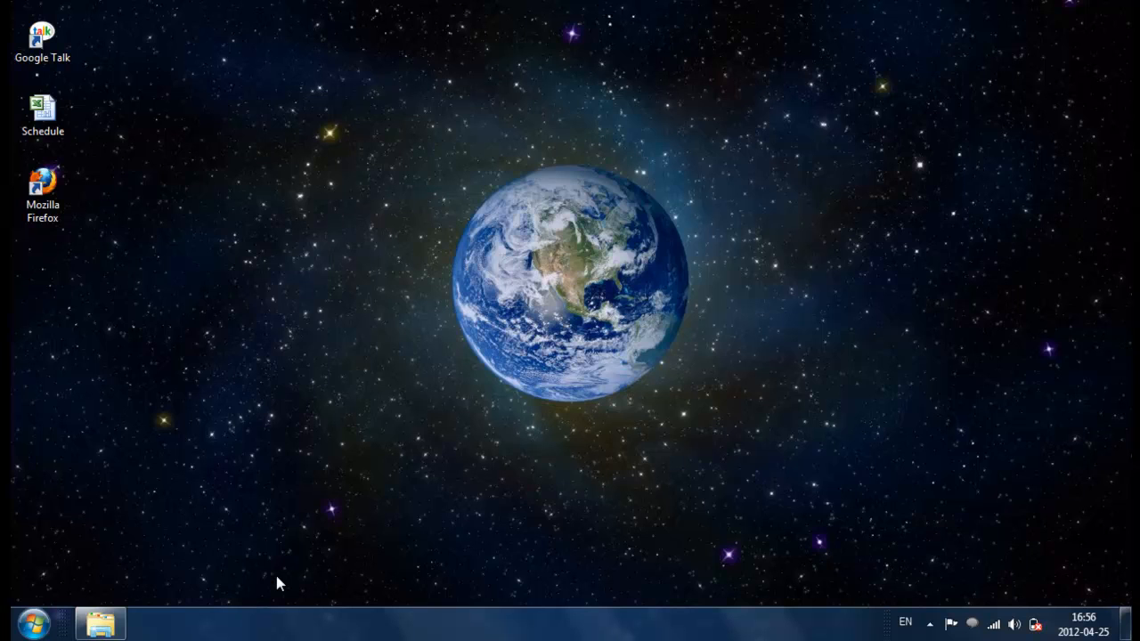
mouse_move(260, 624)
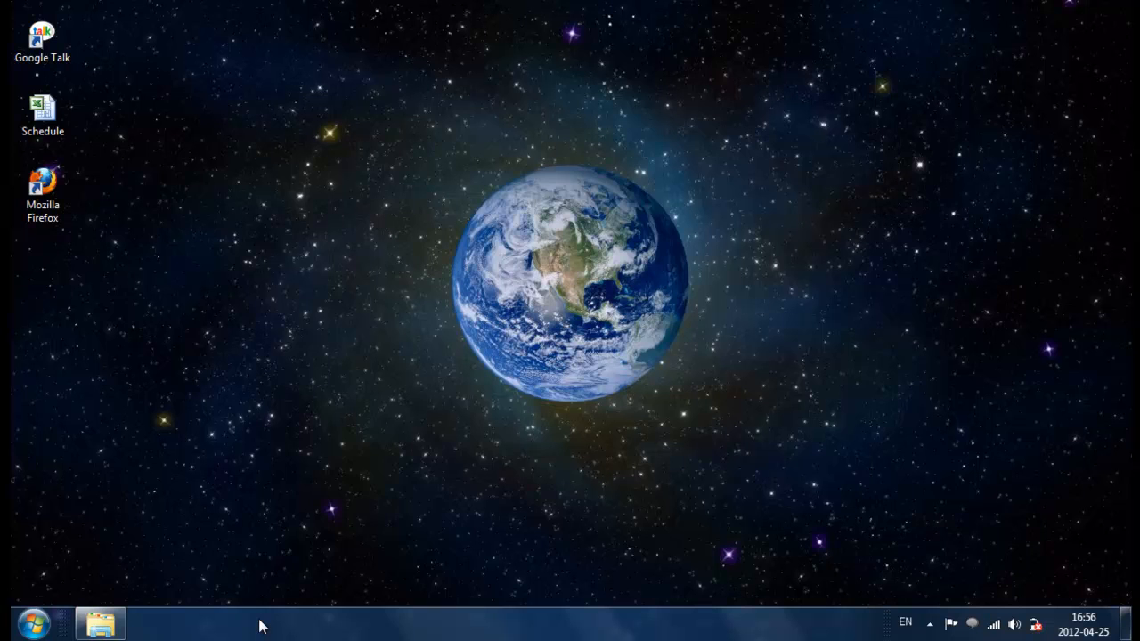
Set Taskbar buttons to Never combine and enable Use small icons in Taskbar Properties, then apply.
right_click(261, 623)
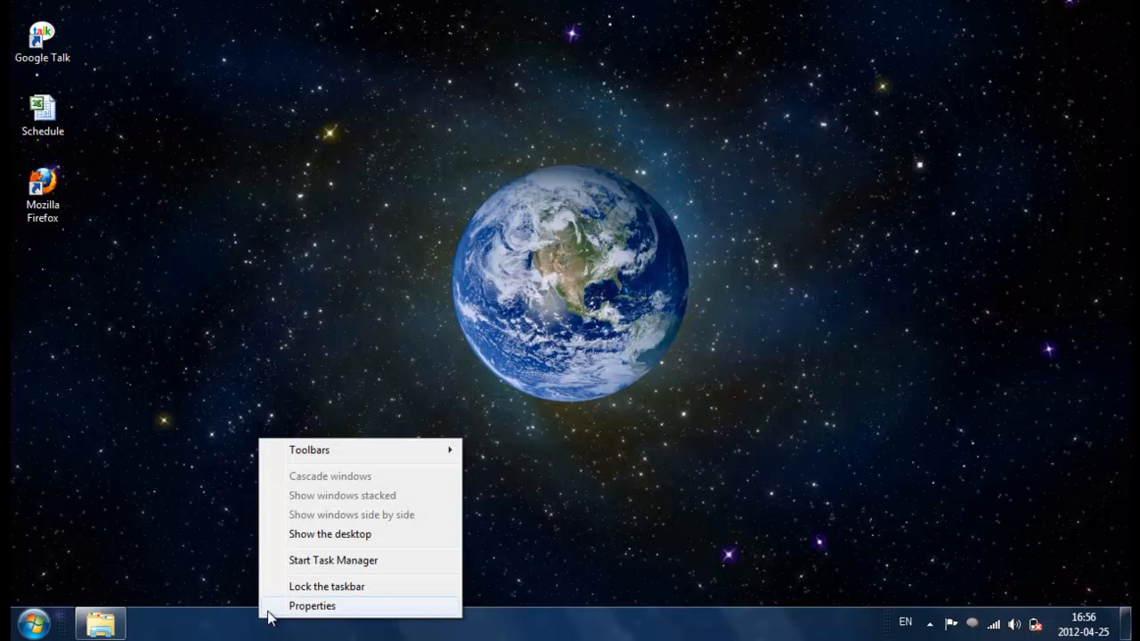
left_click(312, 605)
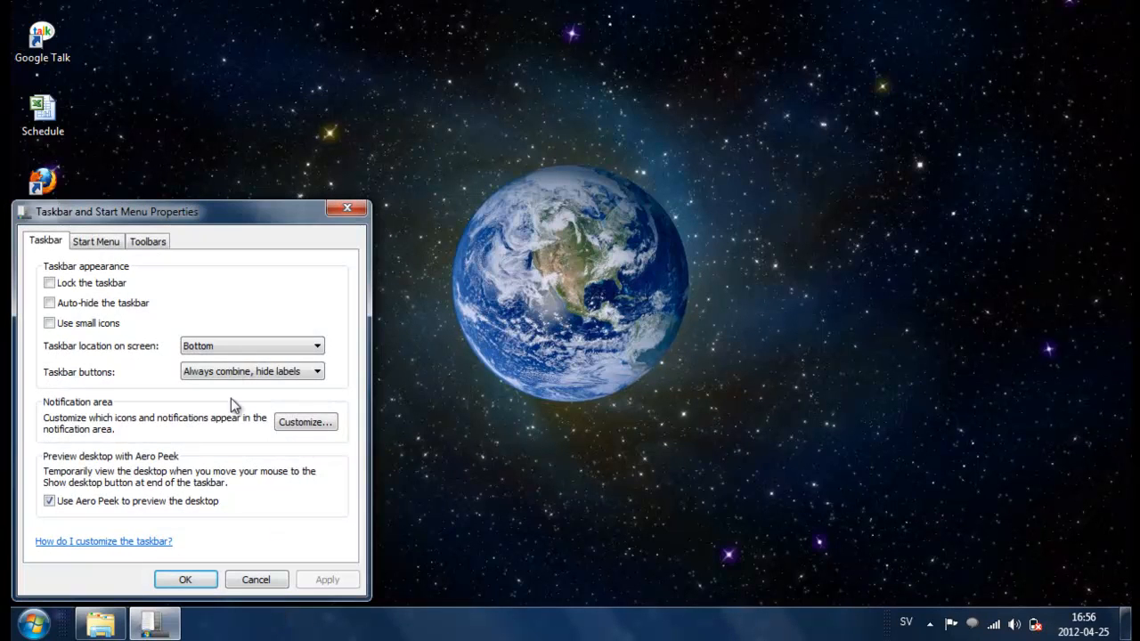
mouse_move(72, 388)
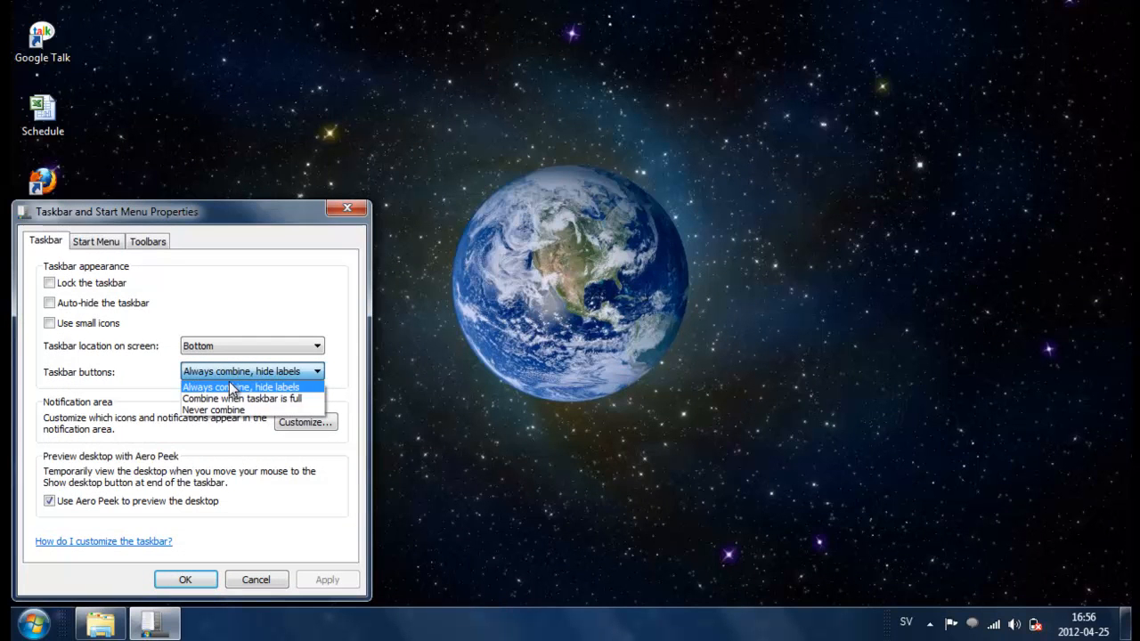
mouse_move(221, 410)
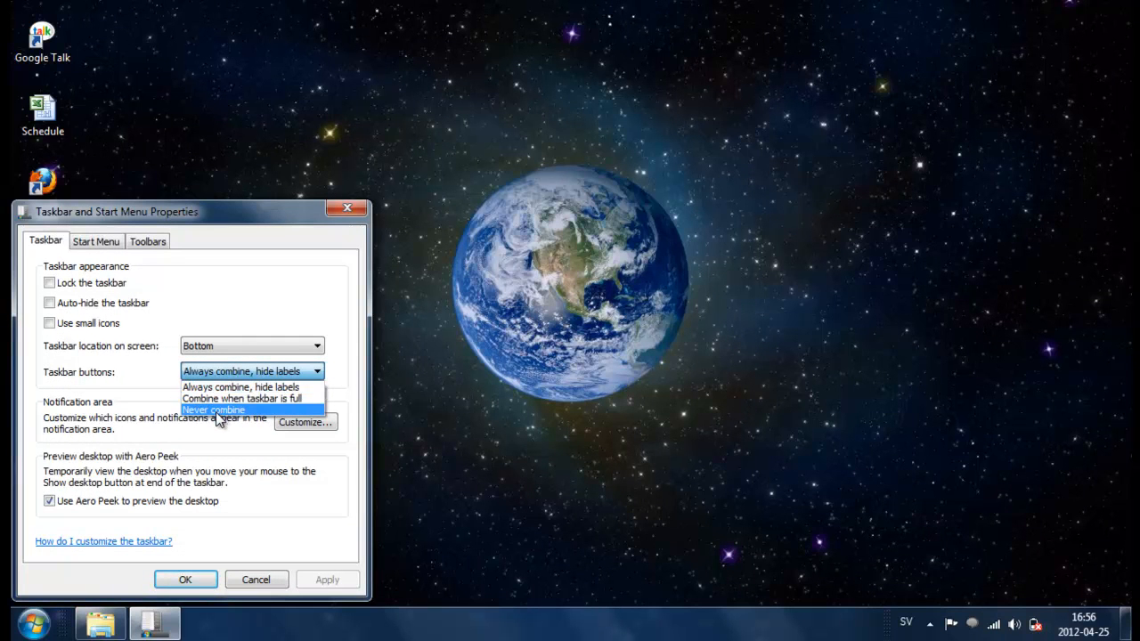
left_click(212, 409)
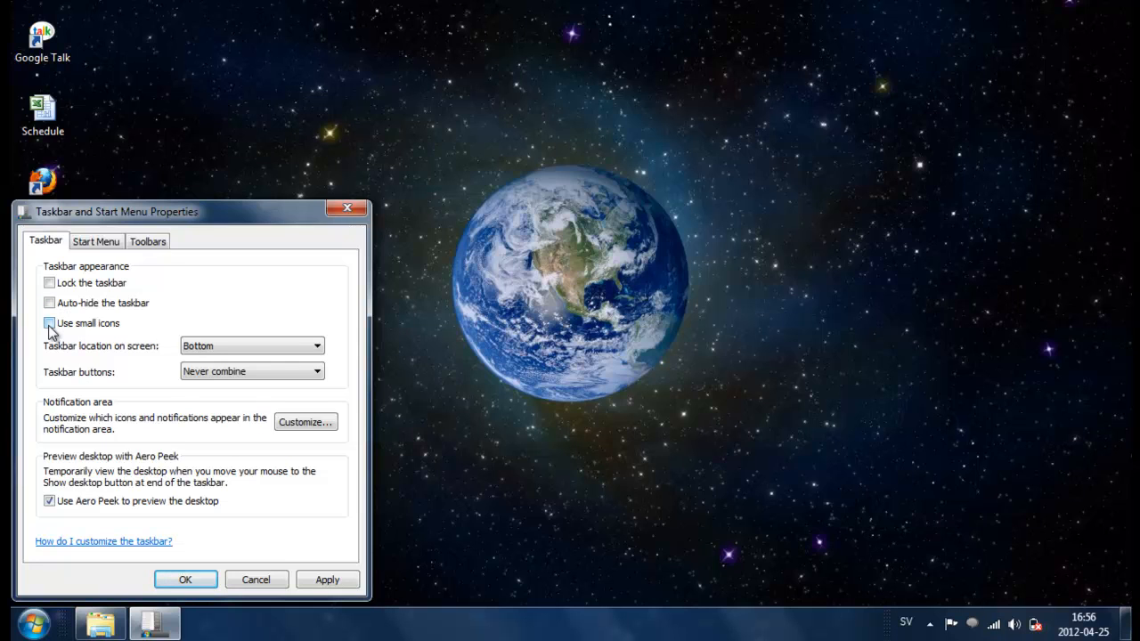
left_click(50, 324)
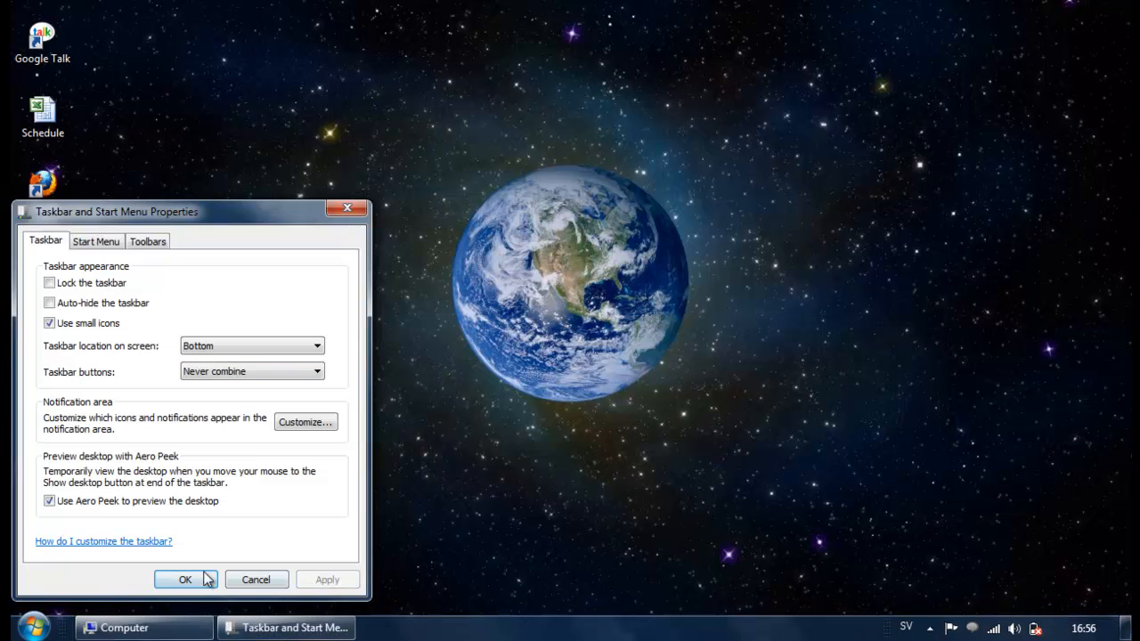
left_click(185, 579)
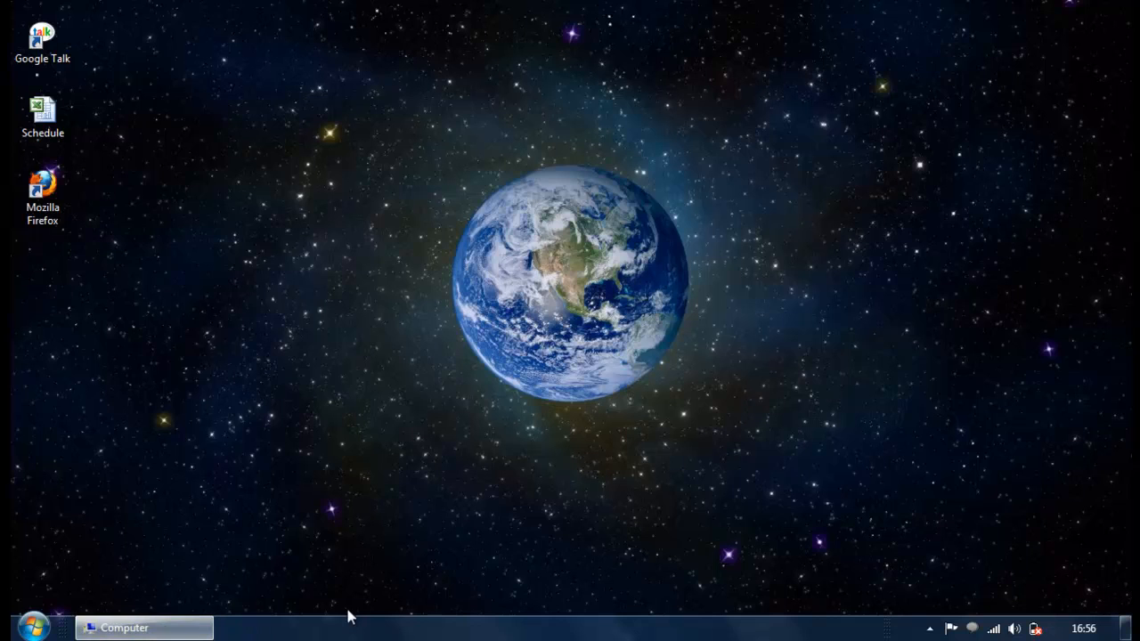
mouse_move(541, 631)
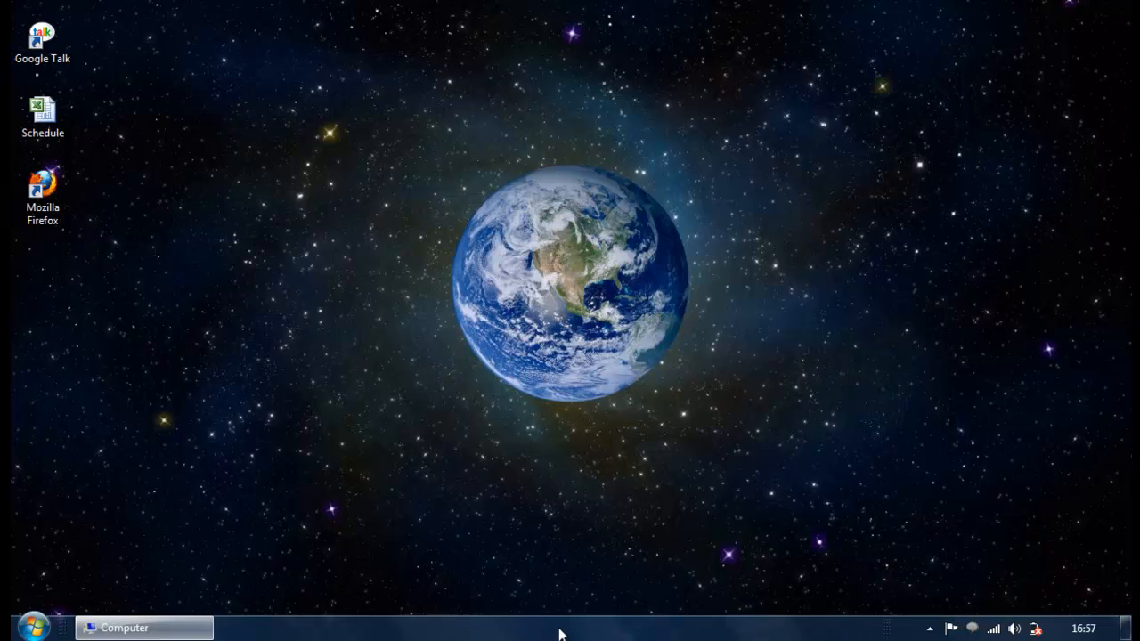
Start a New toolbar from the taskbar's Toolbars menu, bringing up the folder chooser.
right_click(563, 627)
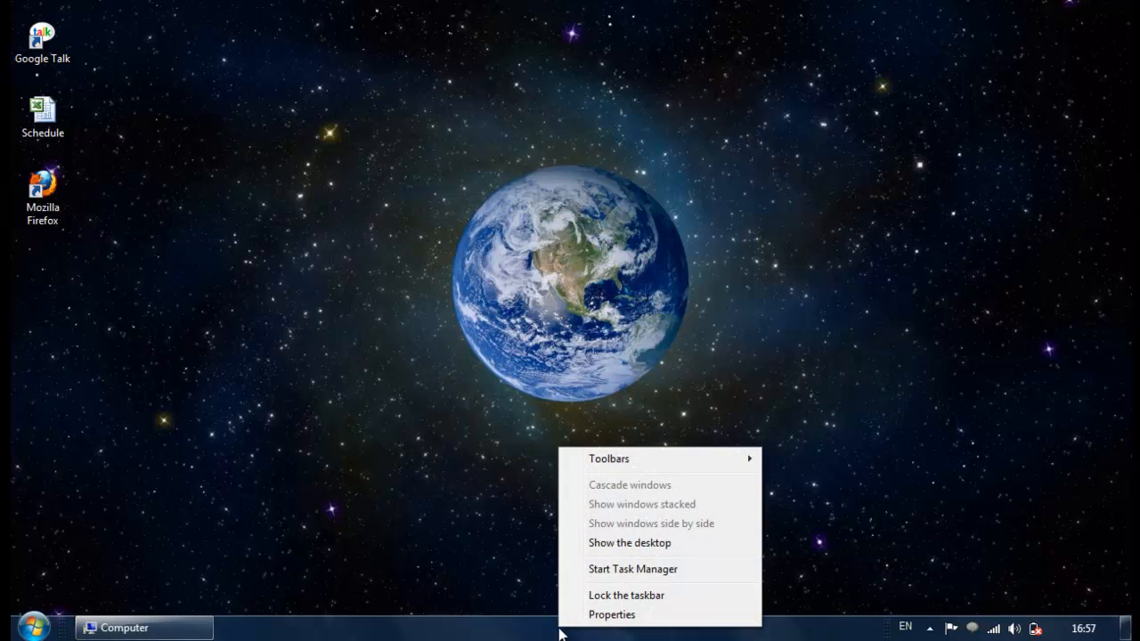
mouse_move(652, 524)
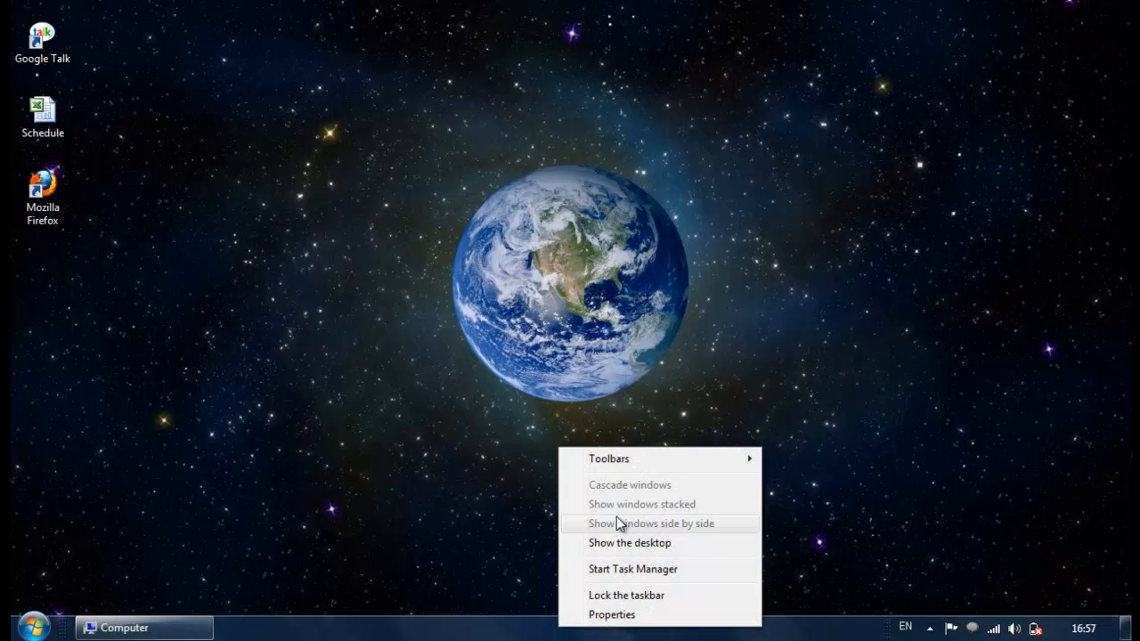
mouse_move(637, 438)
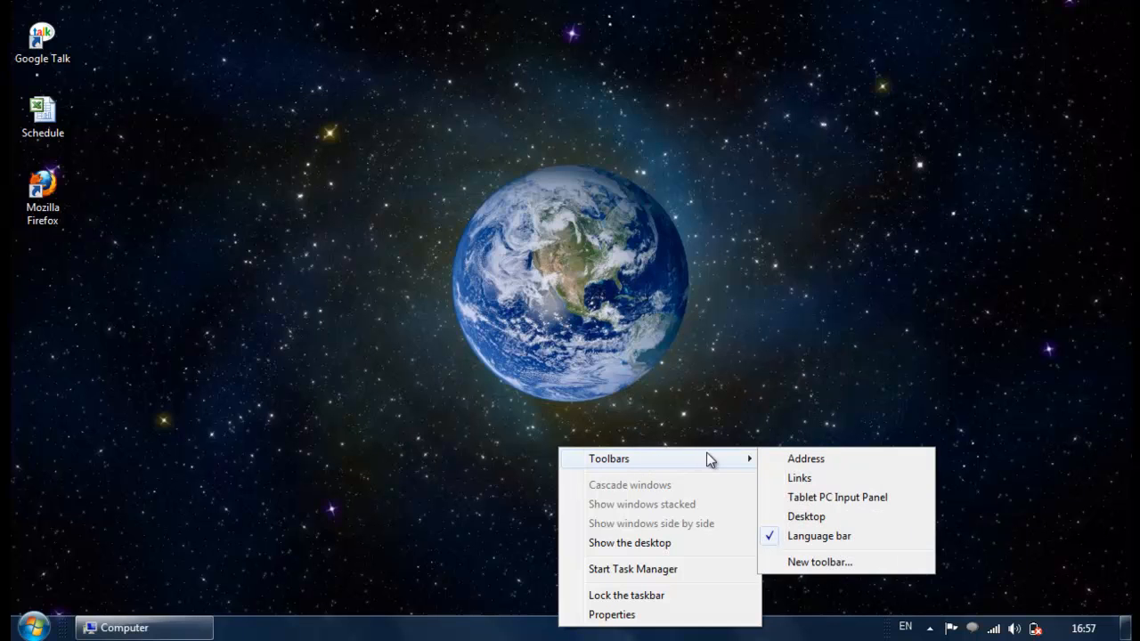
mouse_move(791, 566)
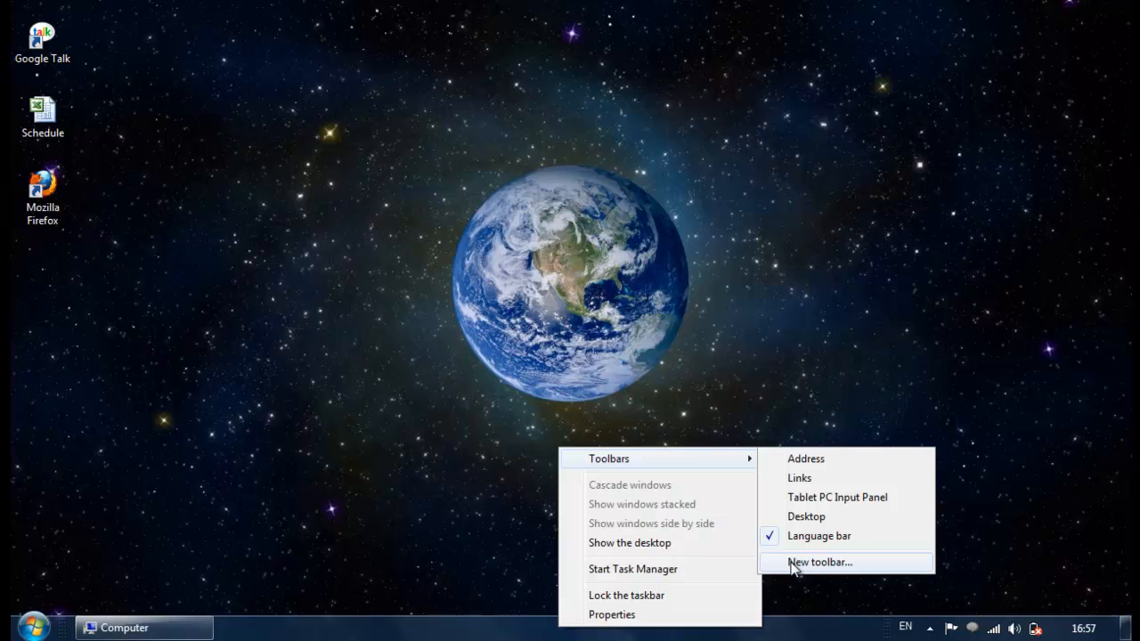
left_click(821, 563)
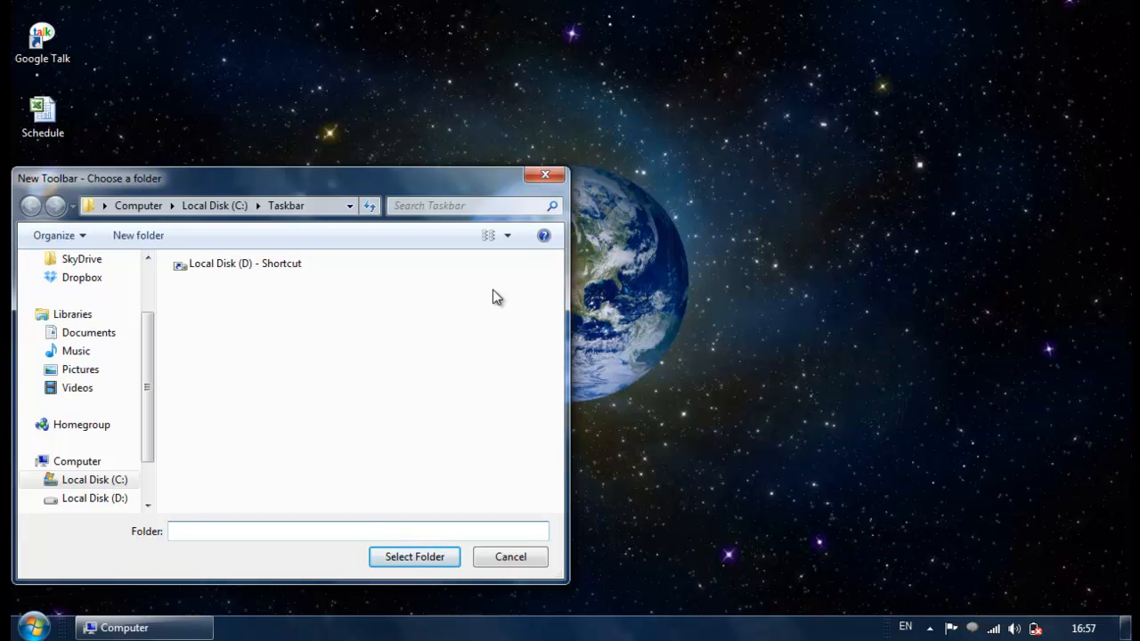
mouse_move(330, 344)
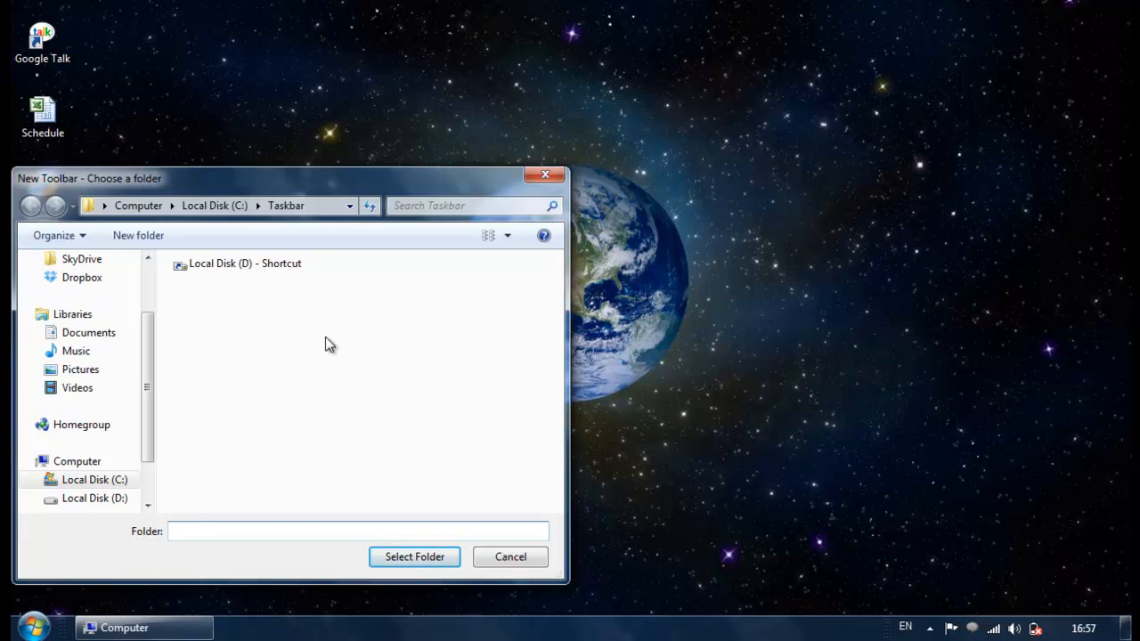
Choose C:\Taskbar as the new toolbar's folder and confirm with Select Folder.
left_click(92, 480)
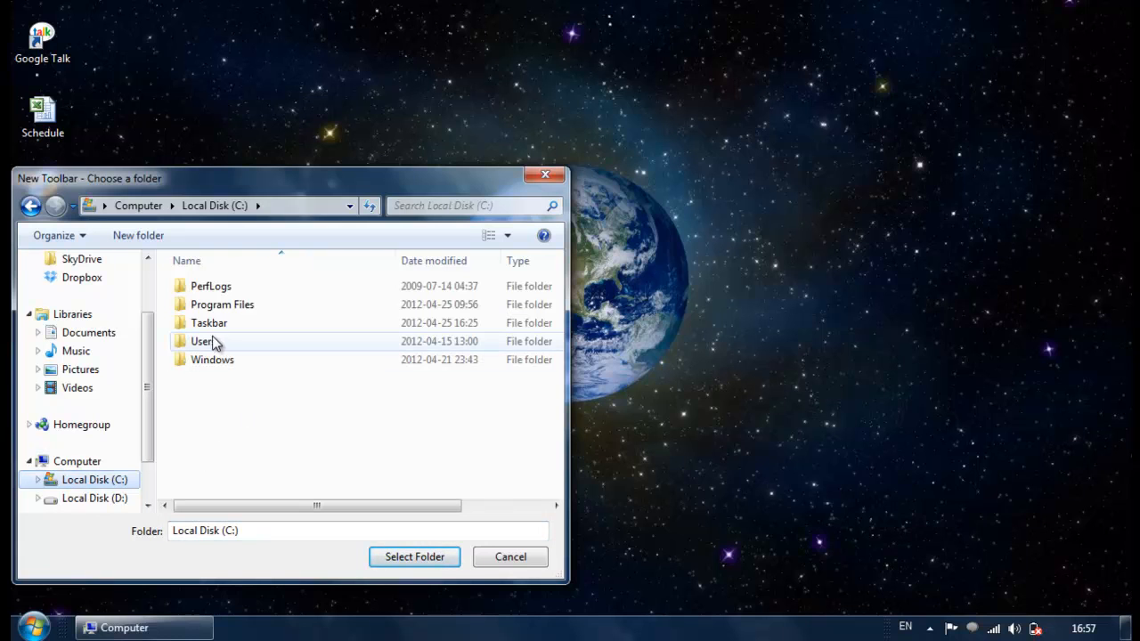
mouse_move(200, 329)
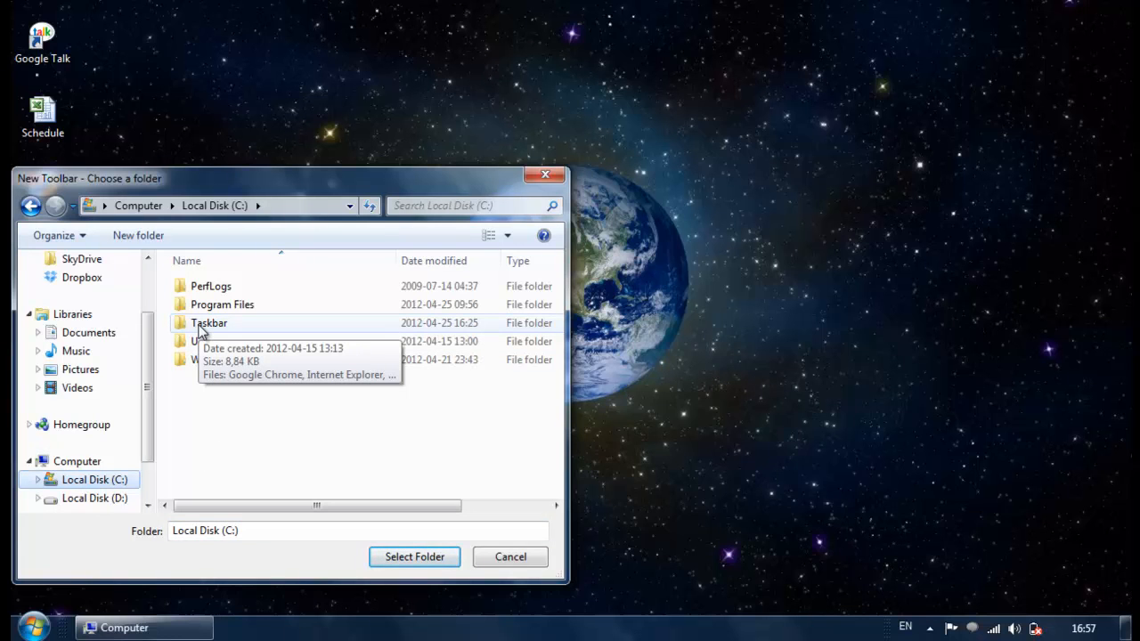
left_click(208, 322)
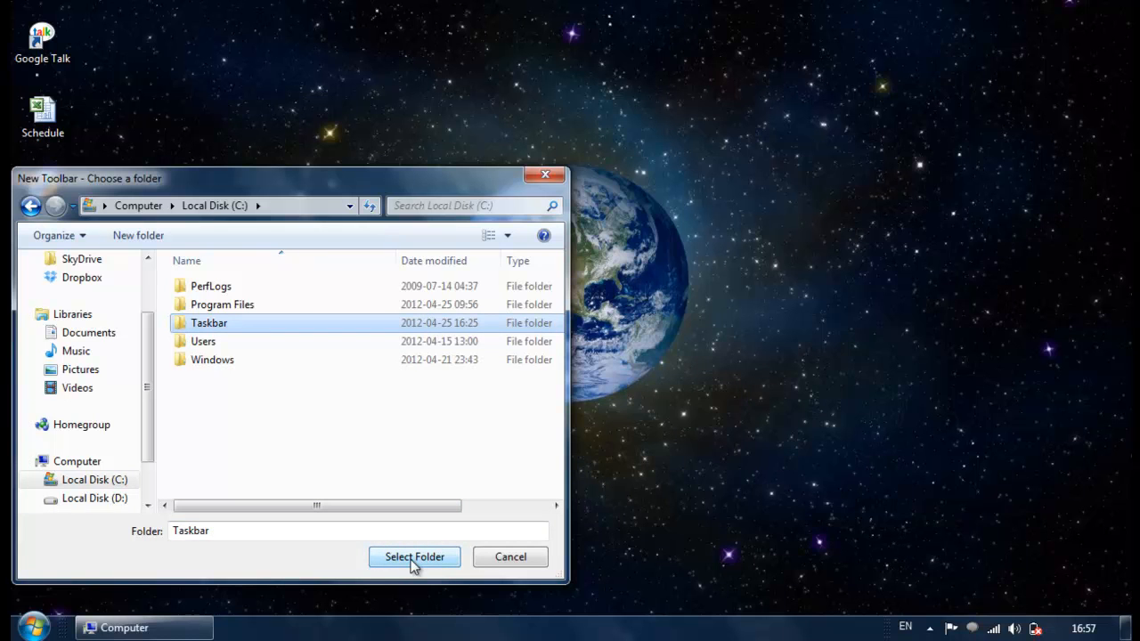
left_click(413, 556)
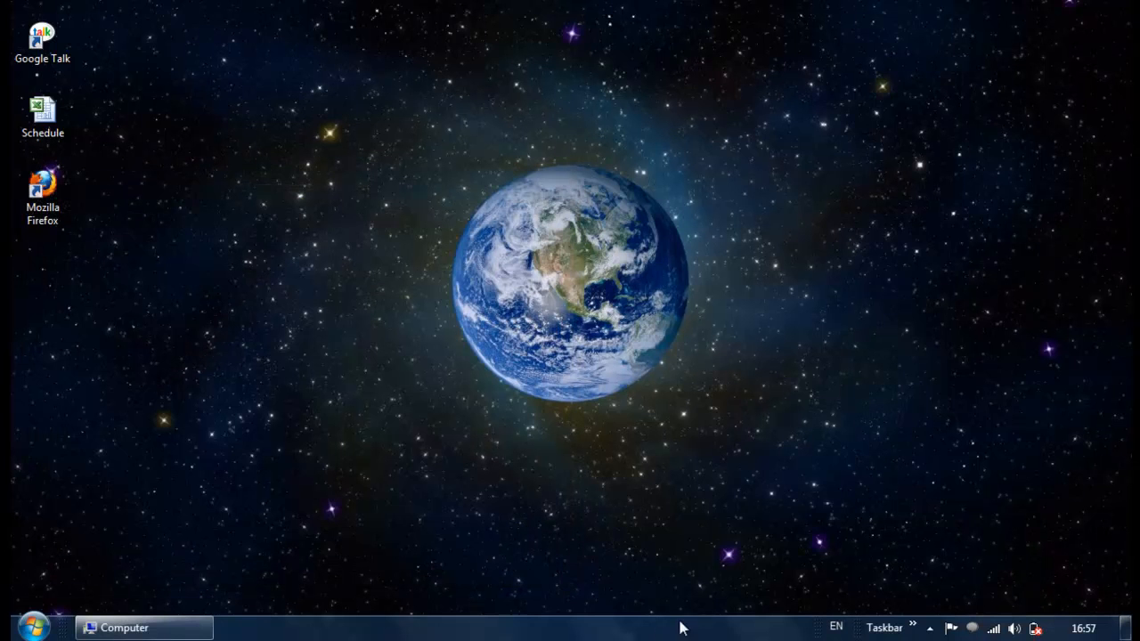
Enlarge the taskbar so the Taskbar toolbar lists its Chrome and Internet Explorer shortcuts.
left_click(917, 625)
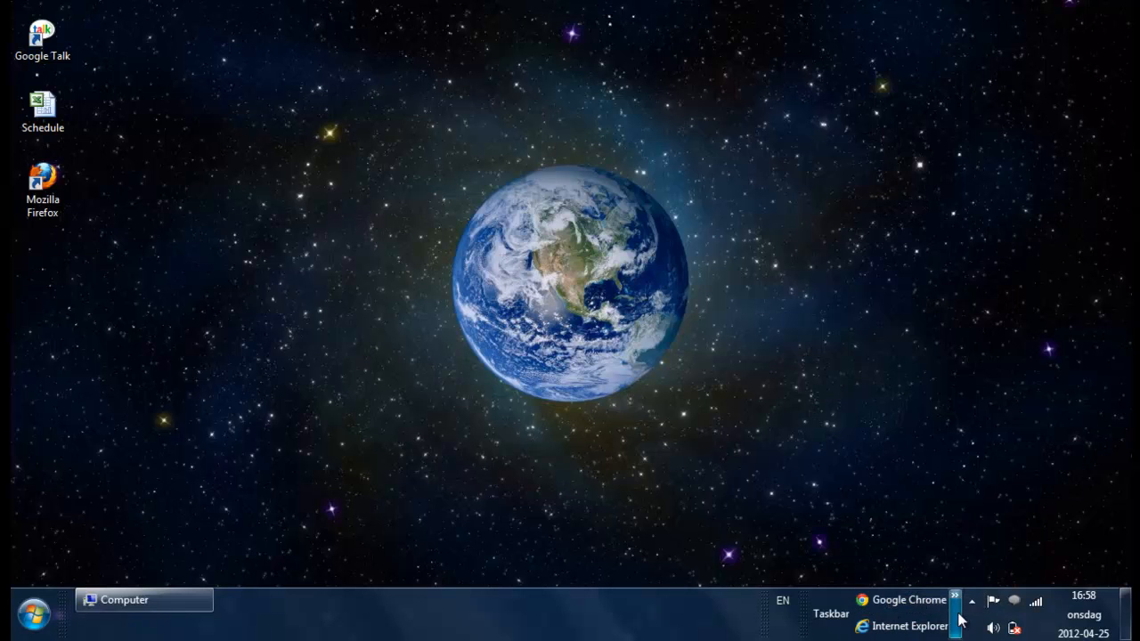
mouse_move(896, 568)
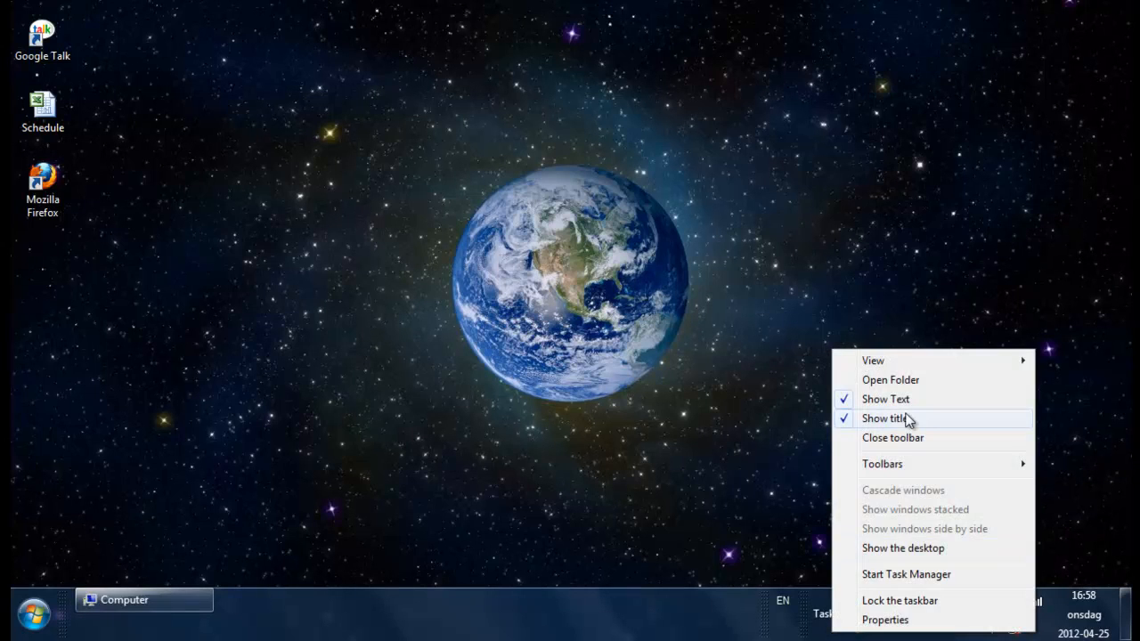
Turn off Show title and Show Text so the Taskbar toolbar shows bare icons.
left_click(886, 419)
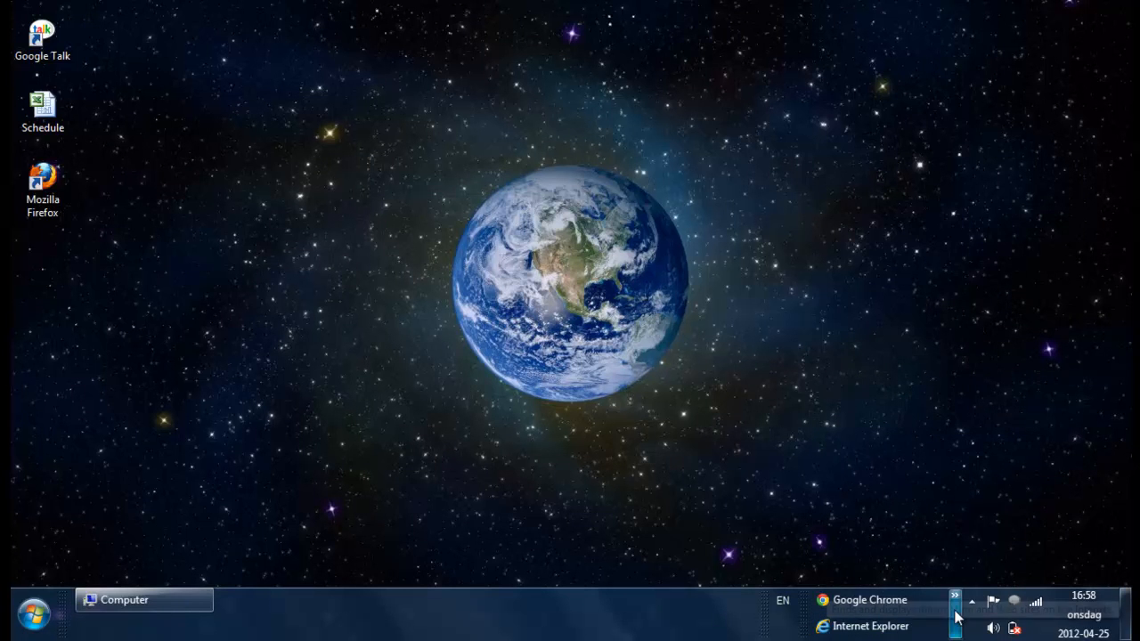
mouse_move(816, 620)
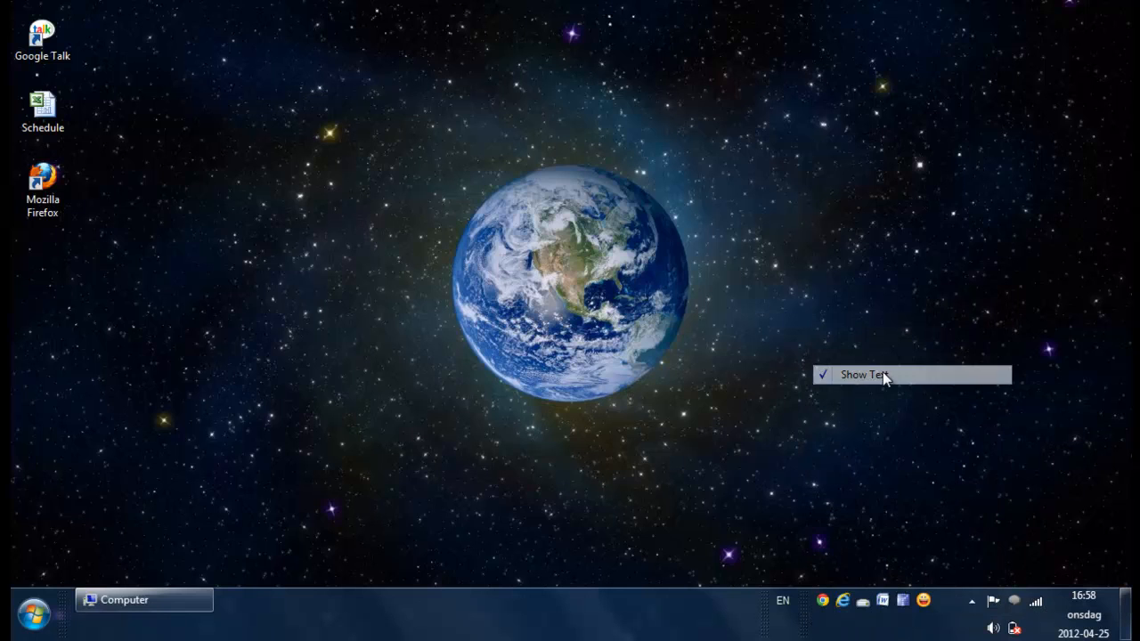
left_click(866, 374)
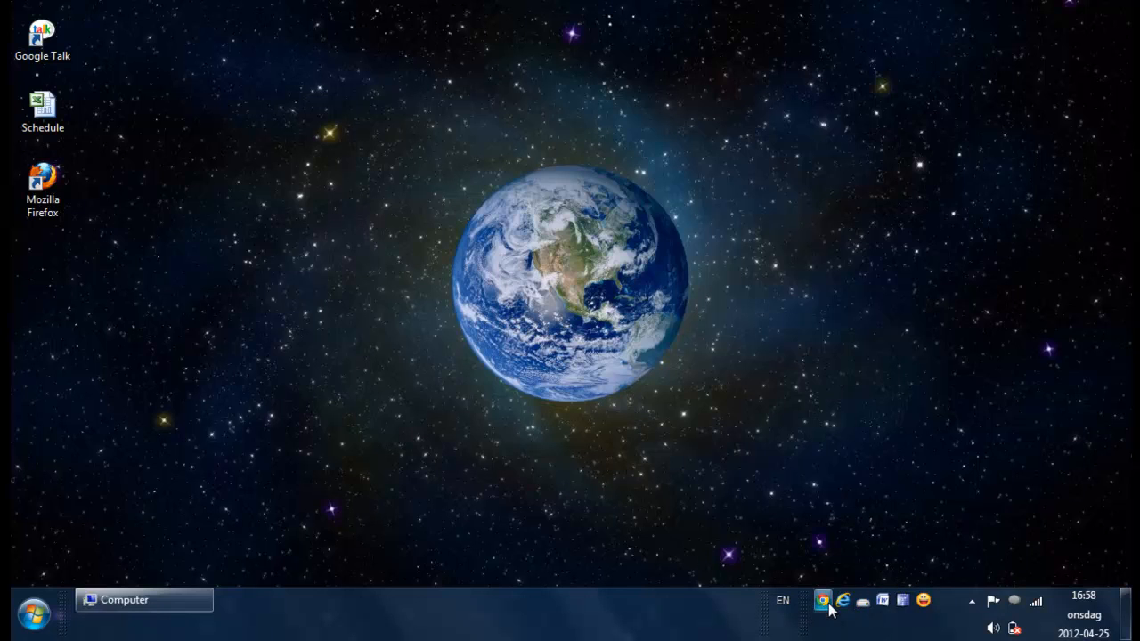
mouse_move(431, 504)
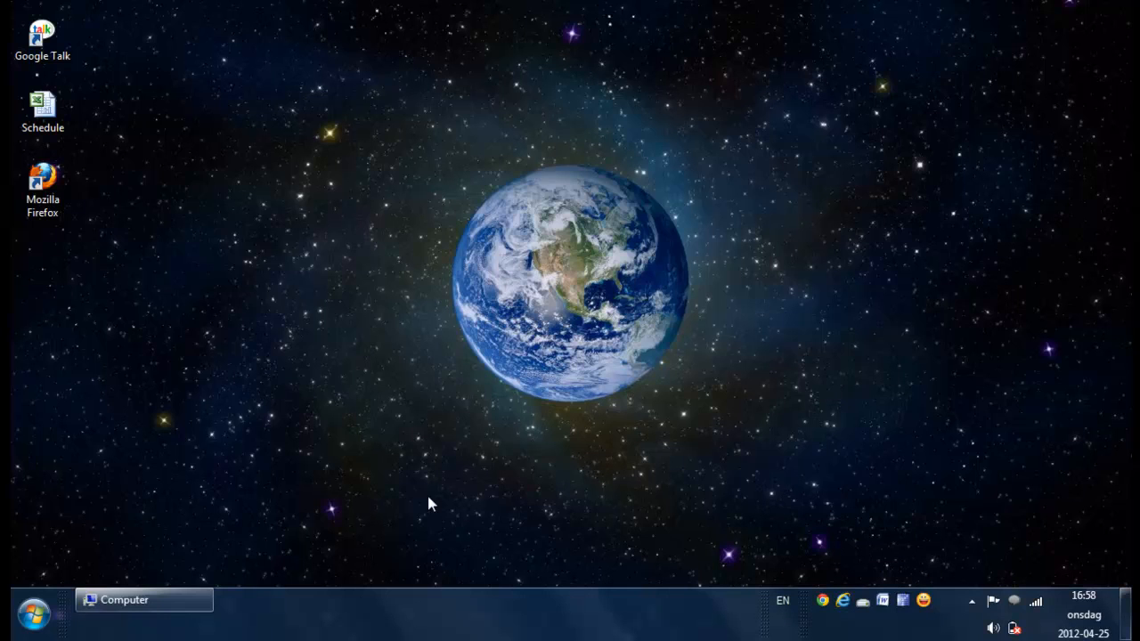
Drag the Mozilla Firefox desktop shortcut onto the icon toolbar, then switch to the Computer window.
left_click_drag(42, 187, 347, 360)
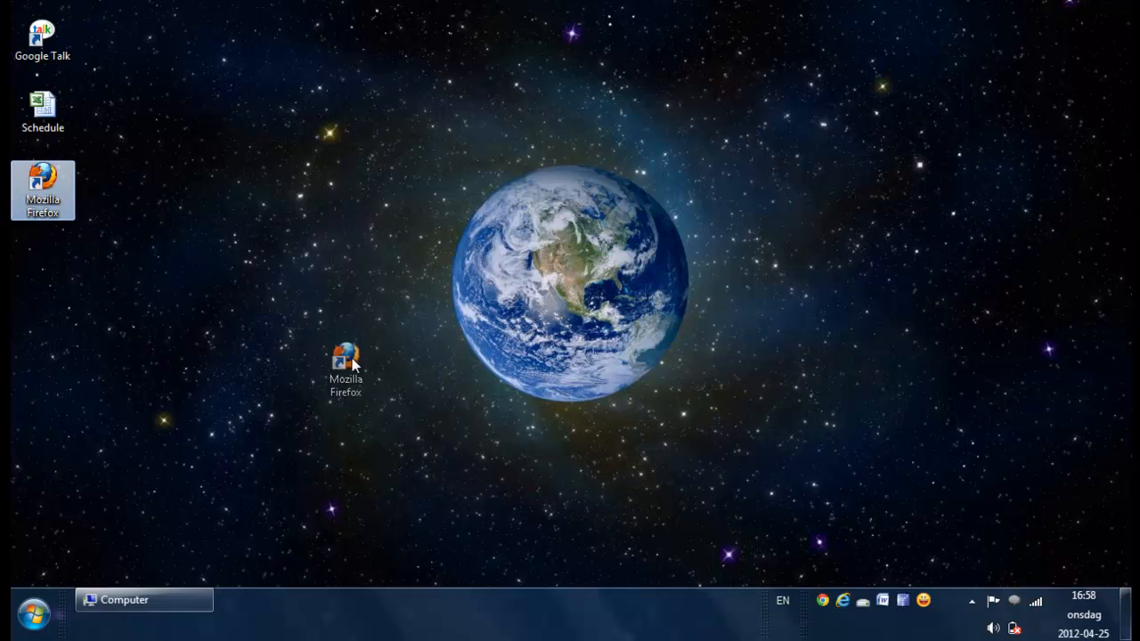
left_click_drag(345, 356, 826, 520)
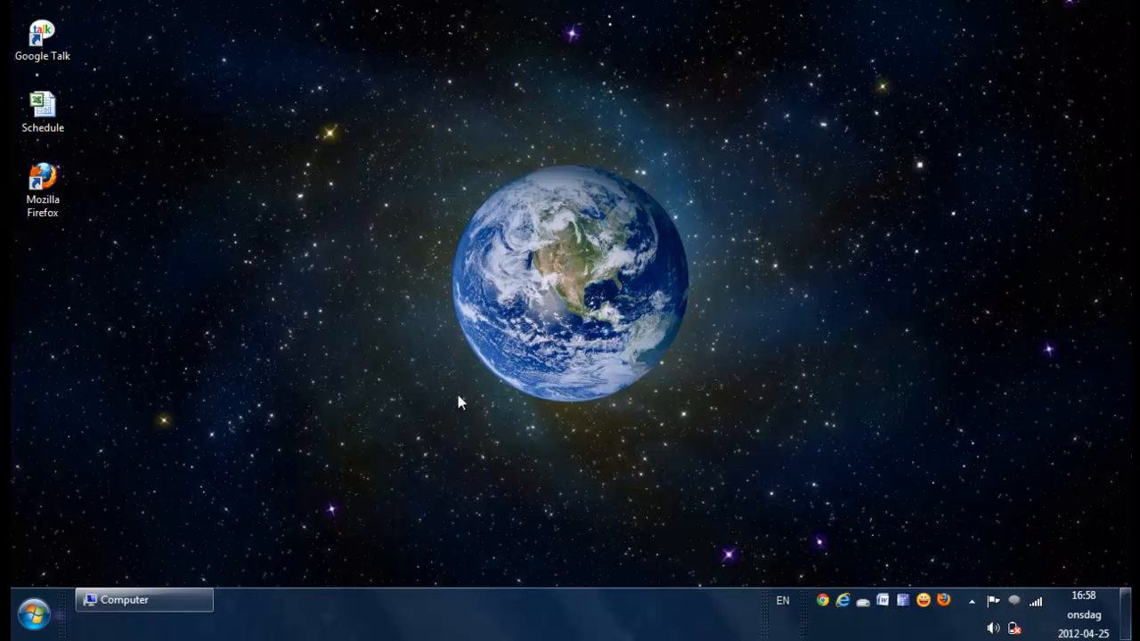
mouse_move(912, 577)
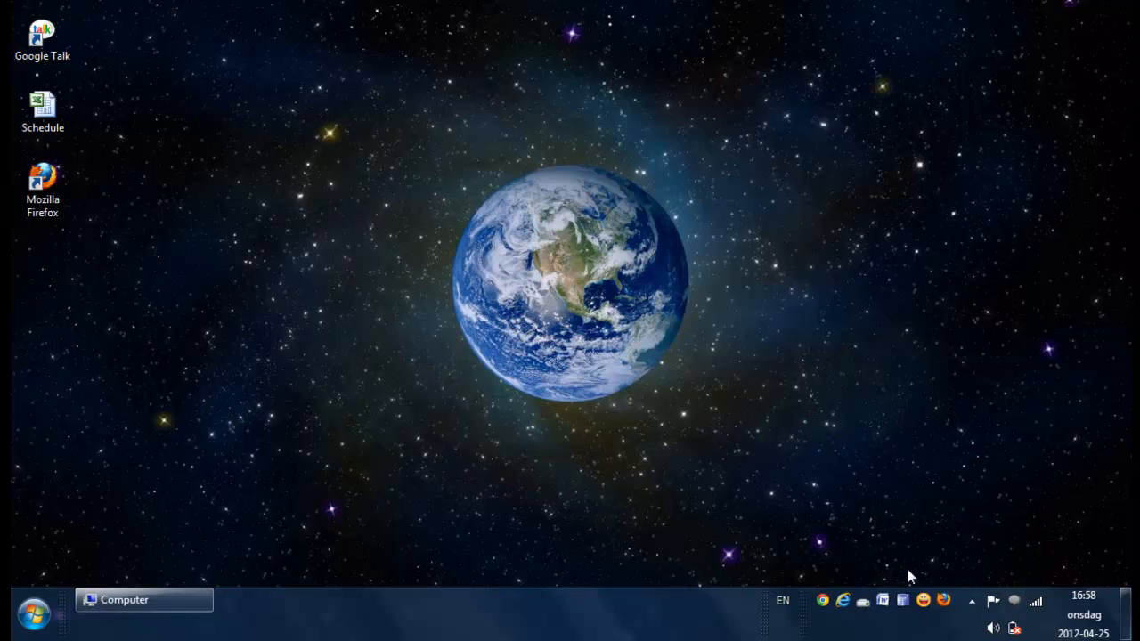
mouse_move(68, 588)
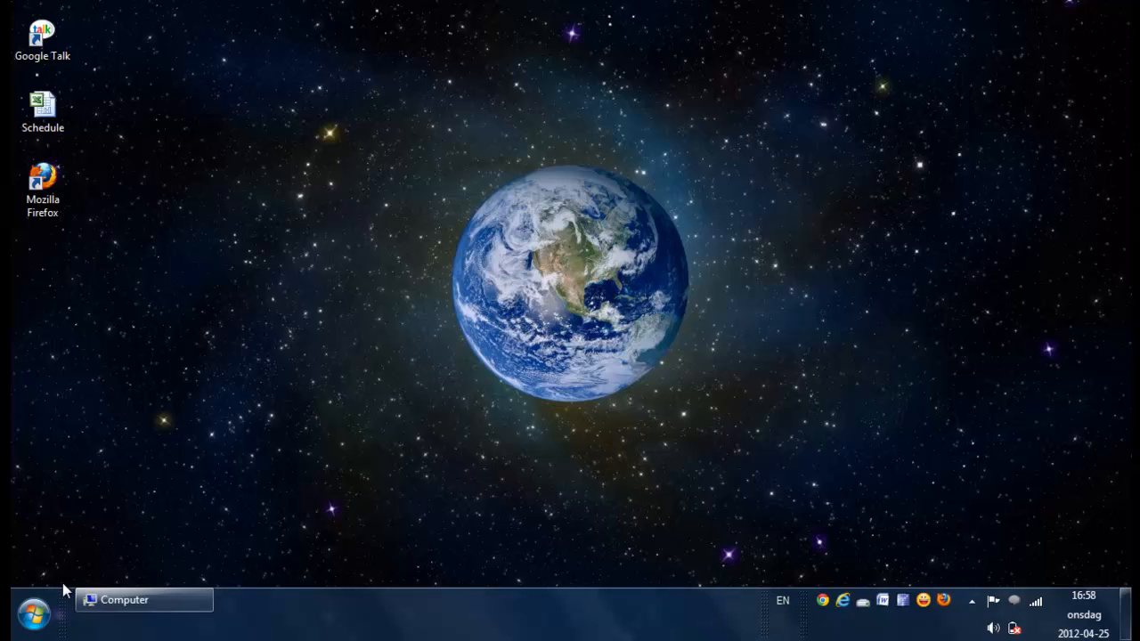
left_click(125, 599)
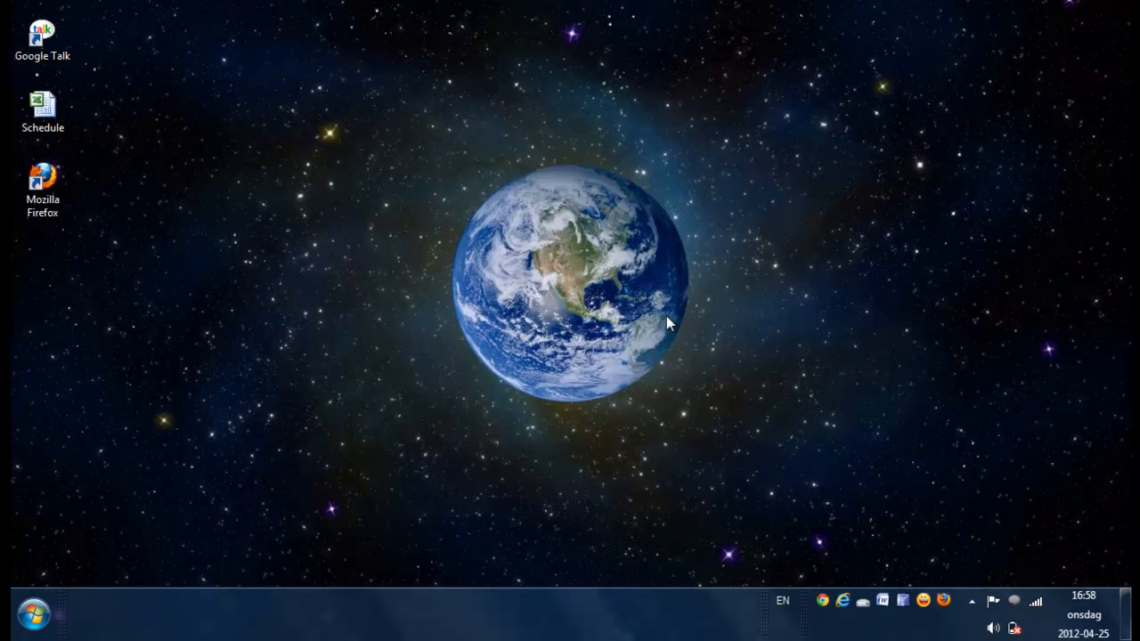
mouse_move(488, 577)
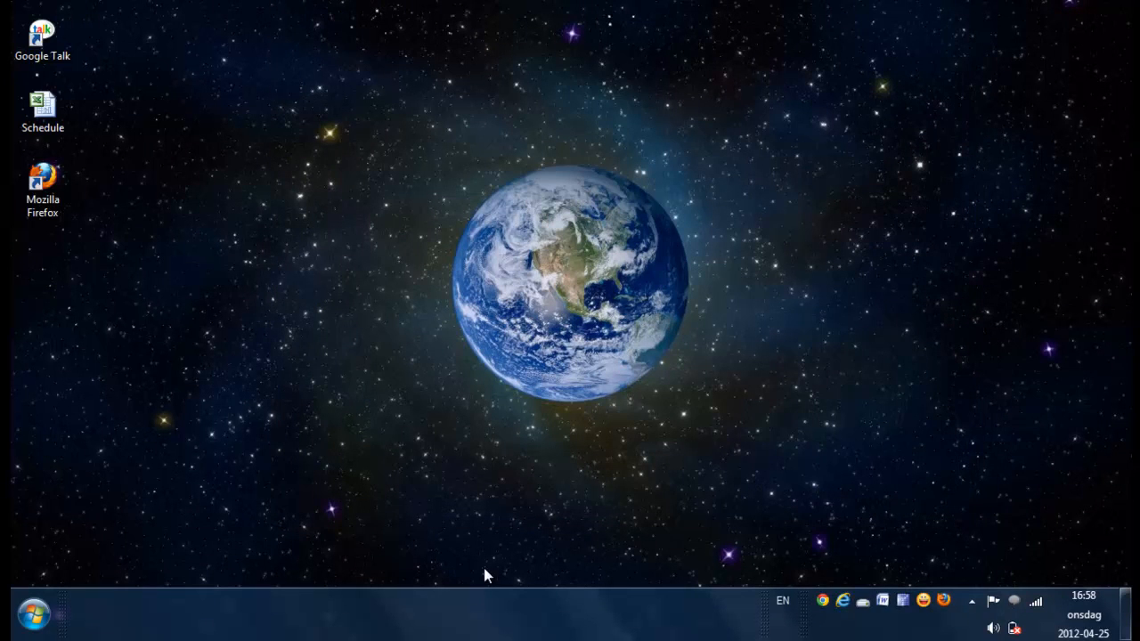
mouse_move(420, 623)
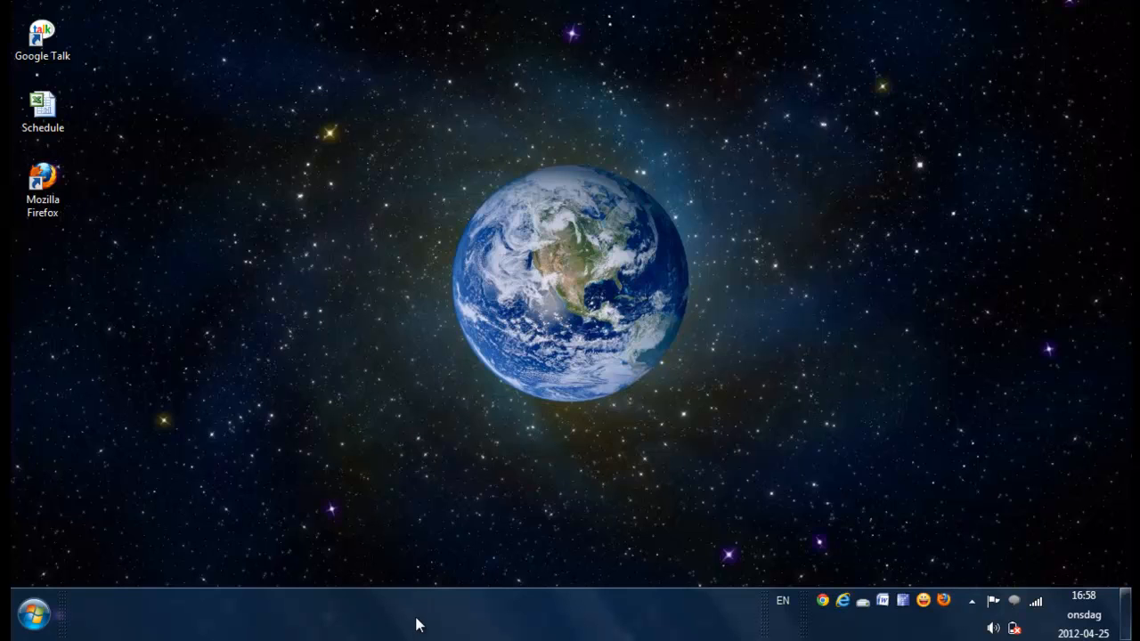